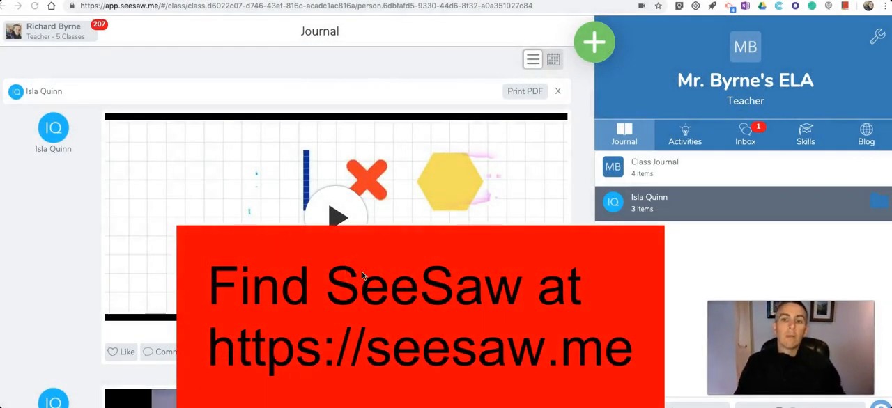
pyautogui.moveTo(382, 271)
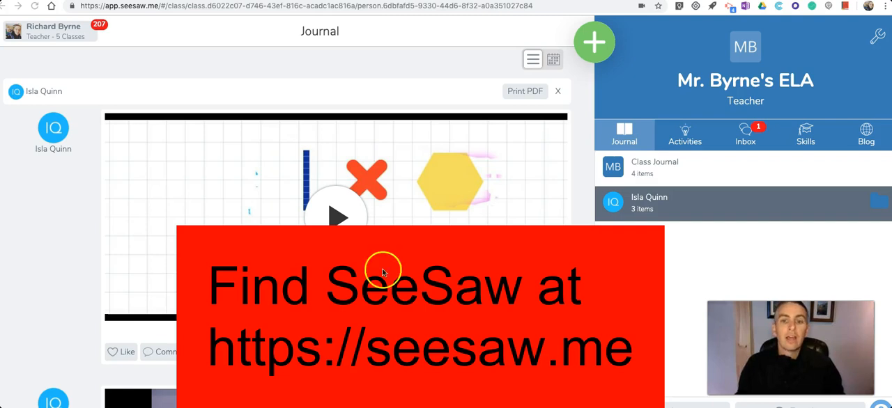
pyautogui.moveTo(594, 42)
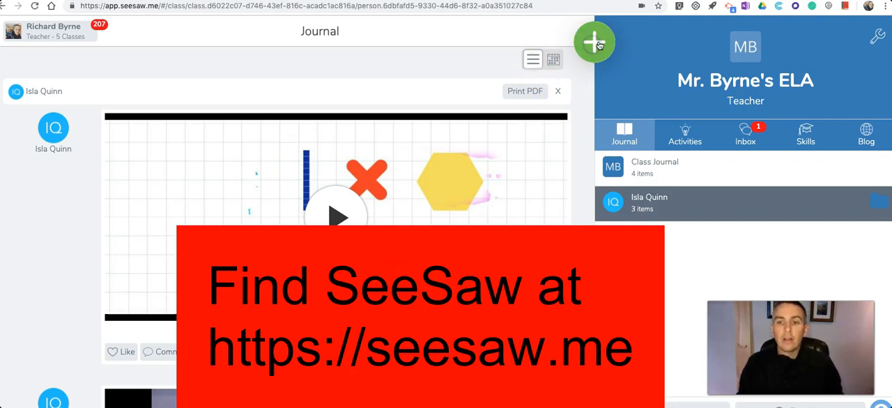
# Bring up the add-new choices: Post to Student Journal, Browse Activity Library, Send Announcement
pyautogui.click(594, 42)
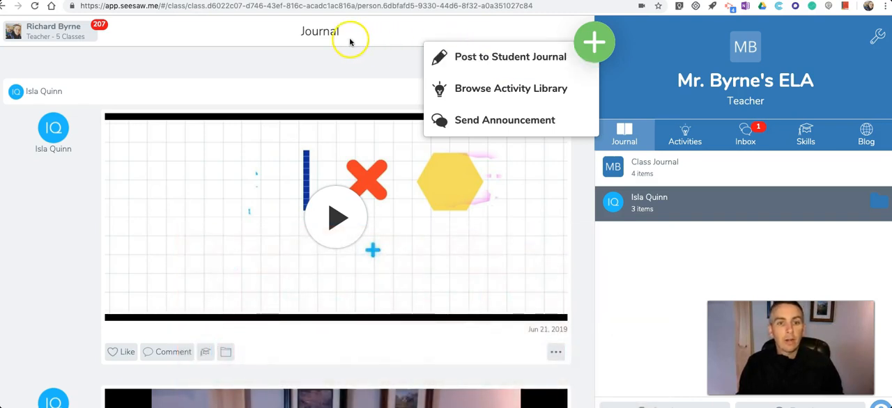
pyautogui.moveTo(510, 56)
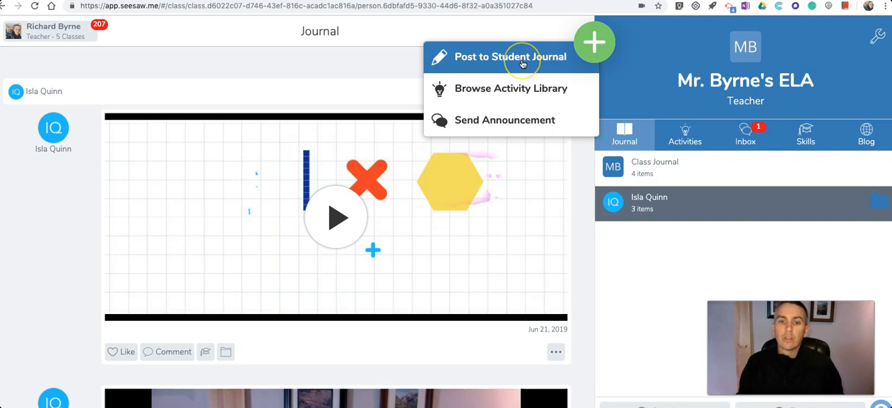
# Start a student journal post on a blank Create and Reflect canvas and choose to upload photos
pyautogui.click(510, 56)
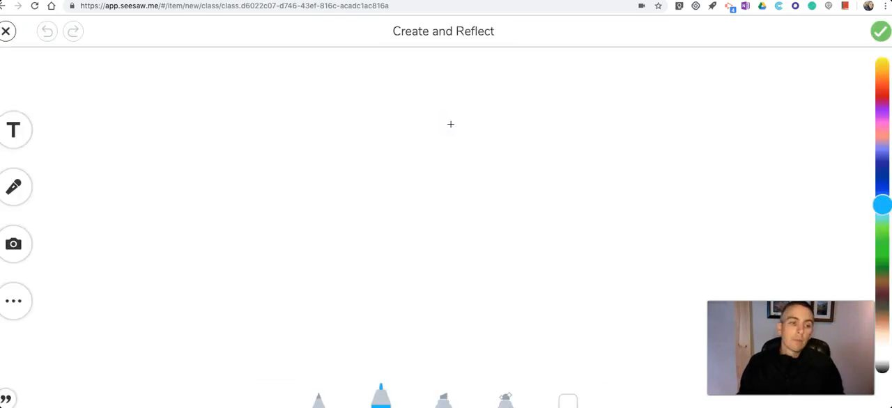
pyautogui.click(14, 245)
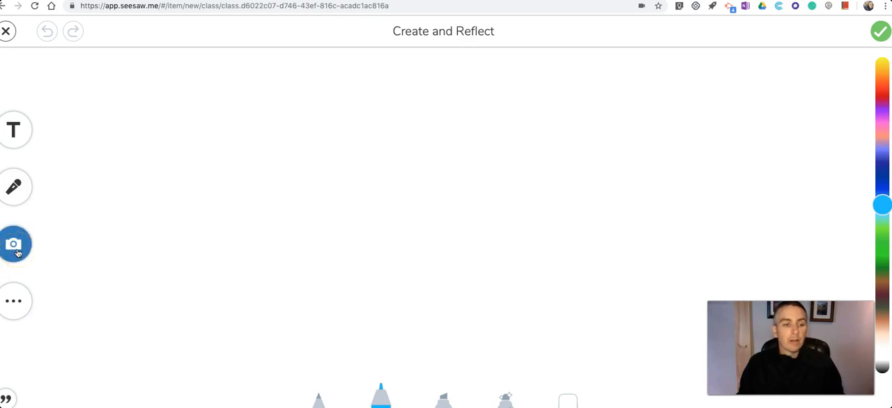
pyautogui.click(14, 244)
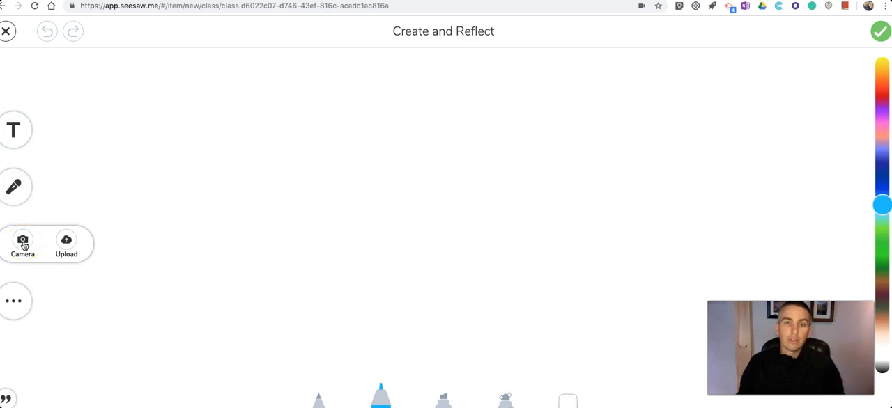
pyautogui.click(67, 244)
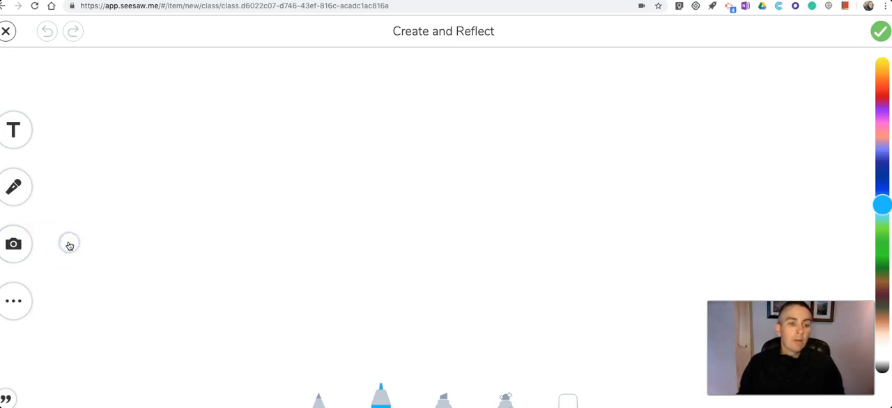
# Select the Hannibal Hamlin portrait plus several IMG photos in the file picker and confirm the upload
pyautogui.click(14, 244)
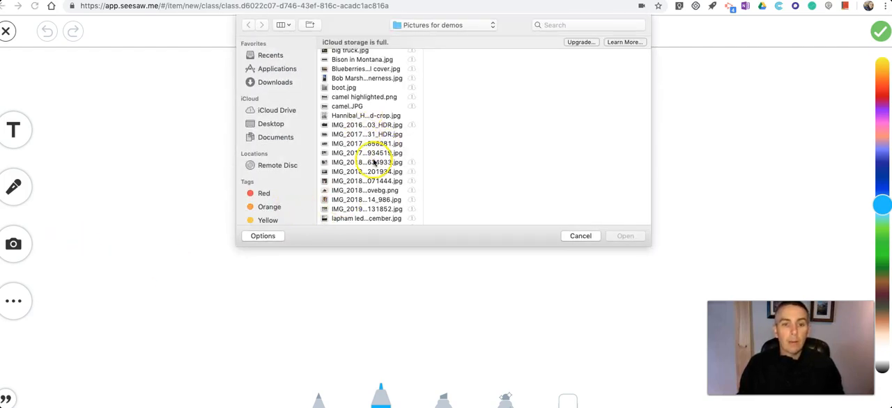
pyautogui.click(365, 116)
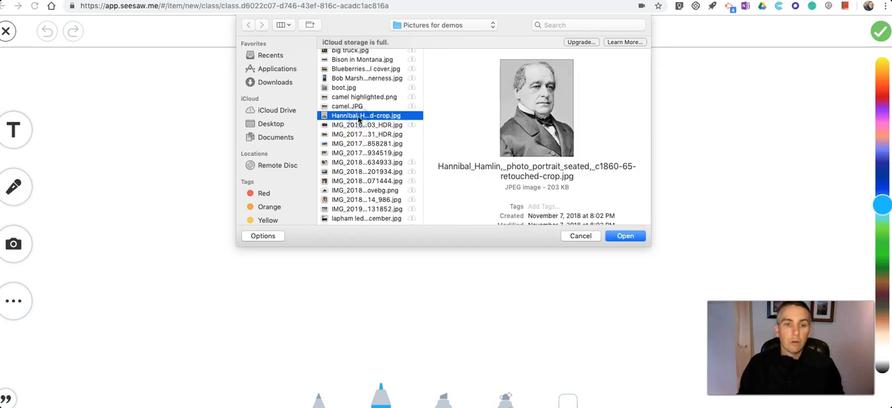
pyautogui.click(367, 126)
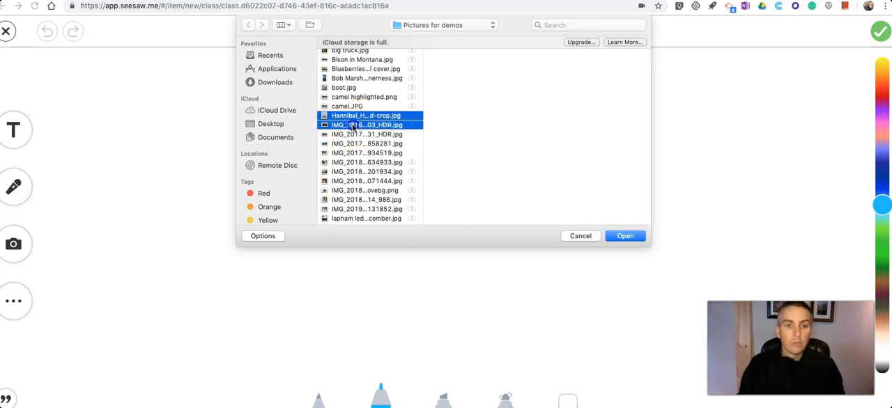
pyautogui.click(365, 162)
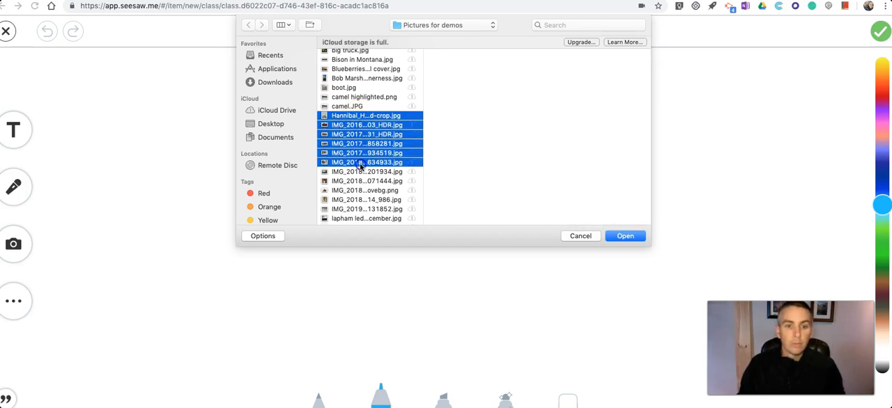
pyautogui.click(367, 199)
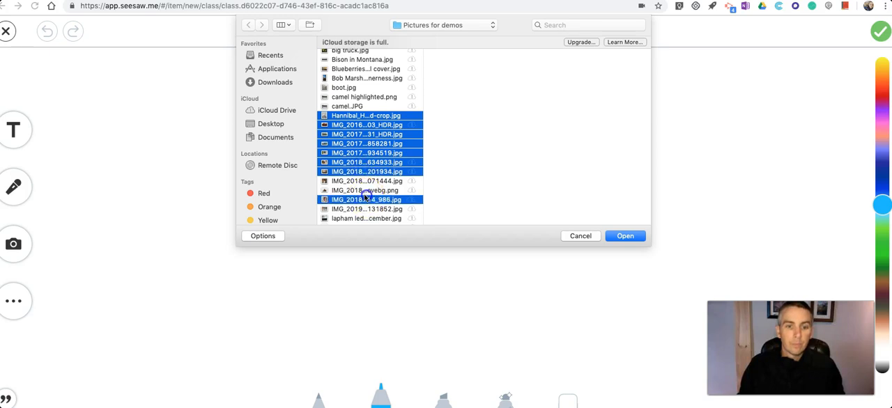
pyautogui.click(365, 200)
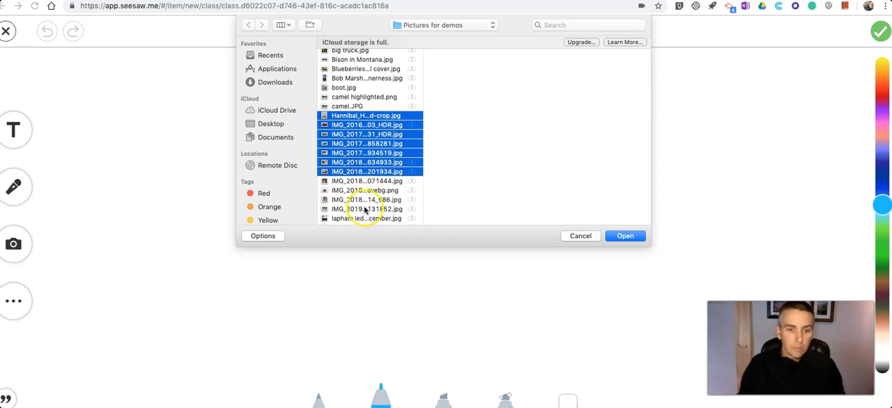
pyautogui.click(624, 235)
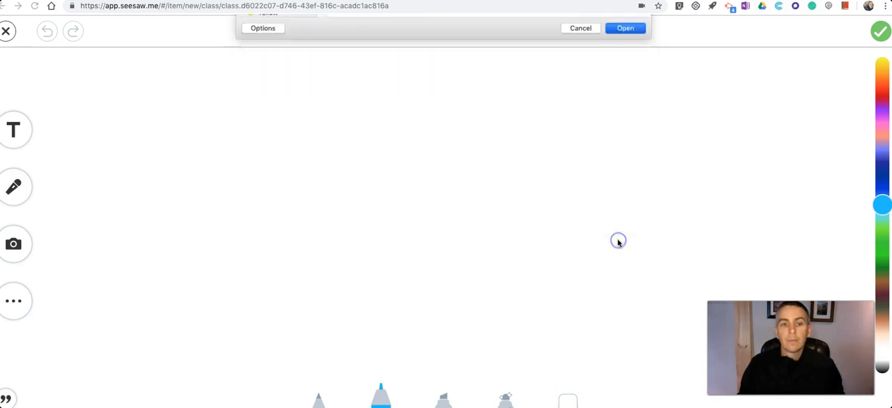
# Spread the photos into a four-image collage with the portrait enlarged, removing extras via the arrange menu
pyautogui.click(624, 28)
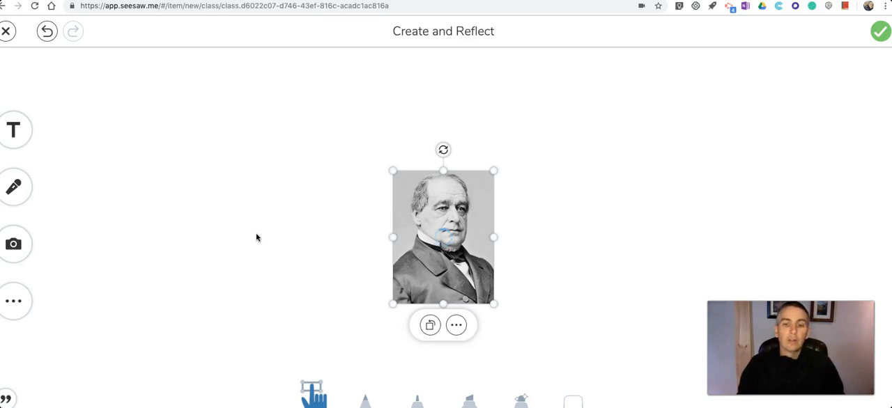
pyautogui.moveTo(465, 212)
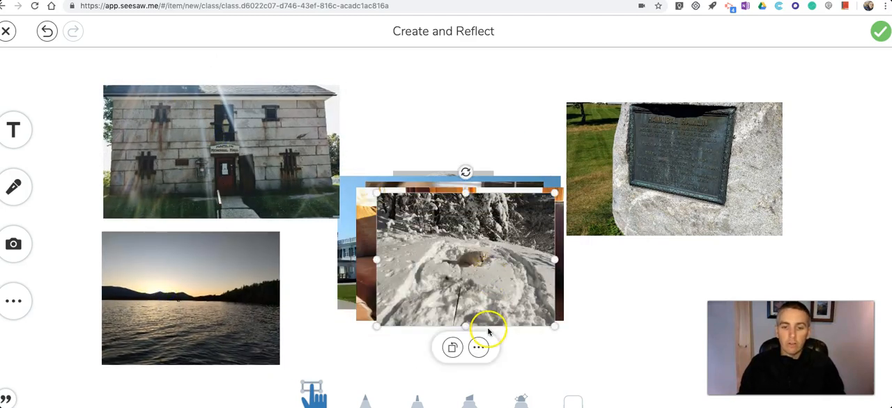
pyautogui.moveTo(496, 273)
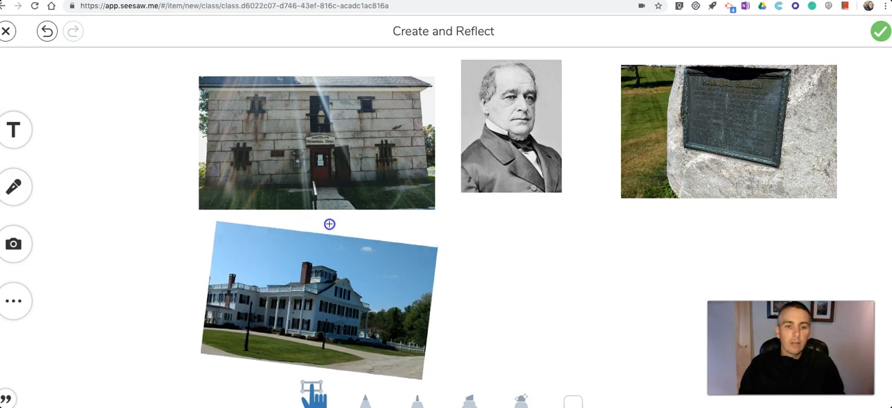
pyautogui.click(316, 142)
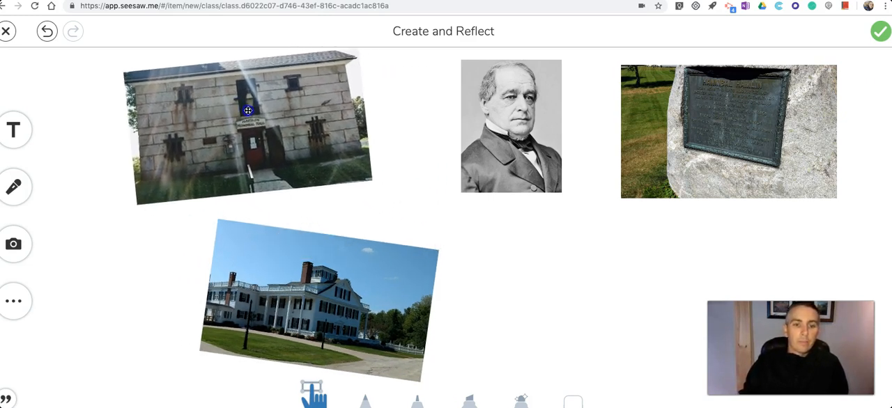
pyautogui.click(510, 125)
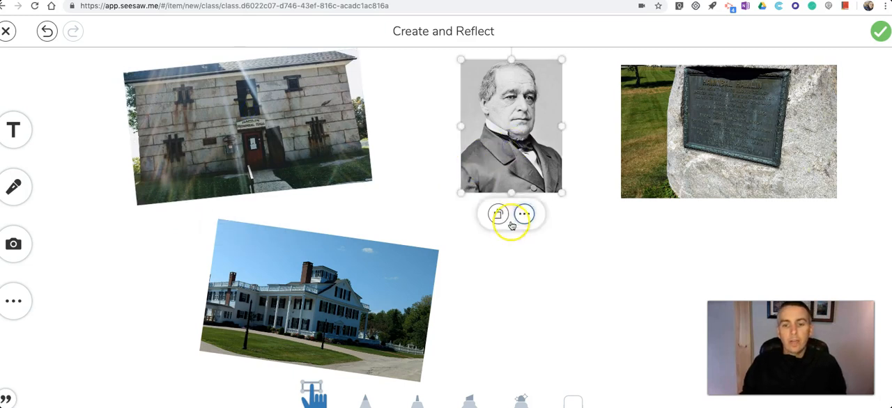
pyautogui.moveTo(525, 161)
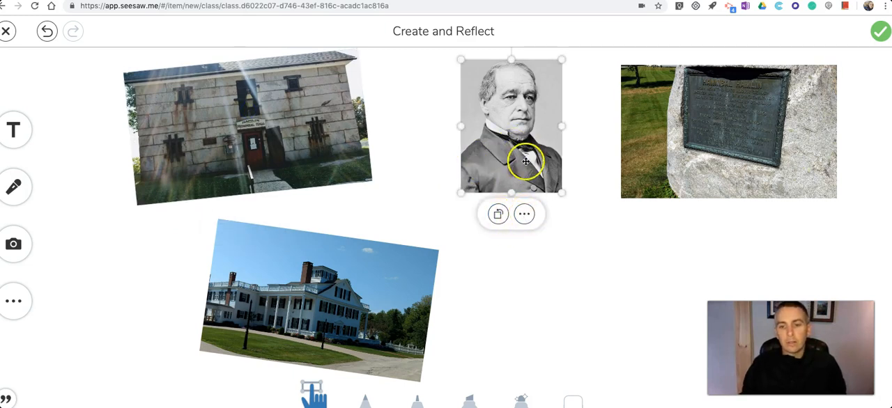
pyautogui.click(524, 215)
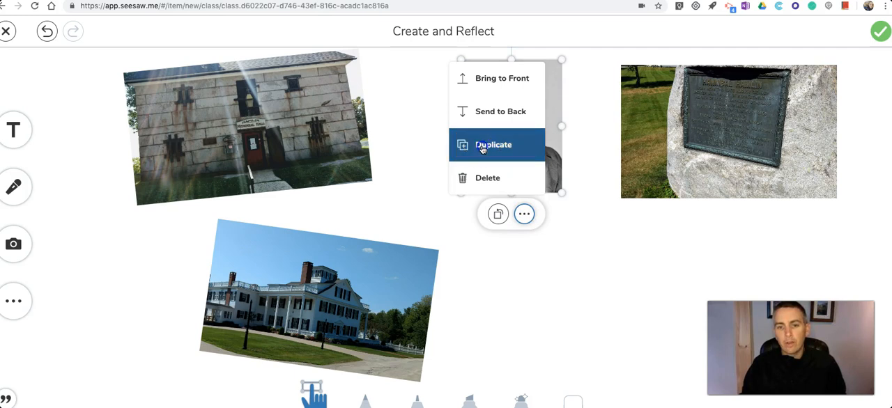
pyautogui.click(493, 145)
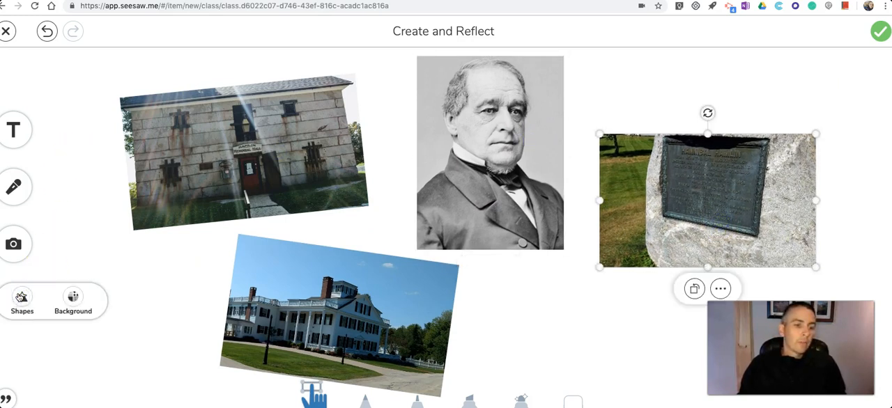
# Set the canvas background to the light green swatch
pyautogui.click(73, 298)
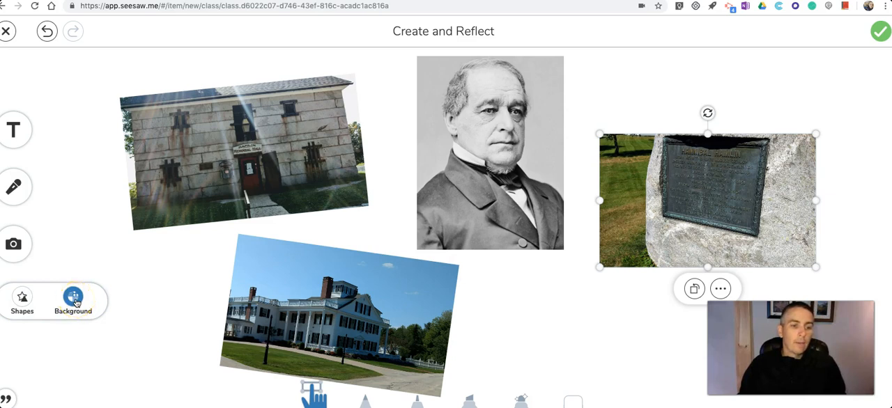
pyautogui.click(72, 301)
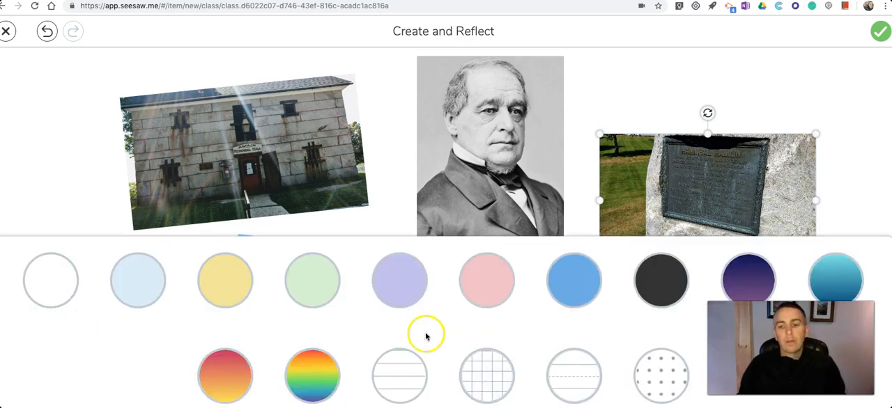
pyautogui.click(312, 279)
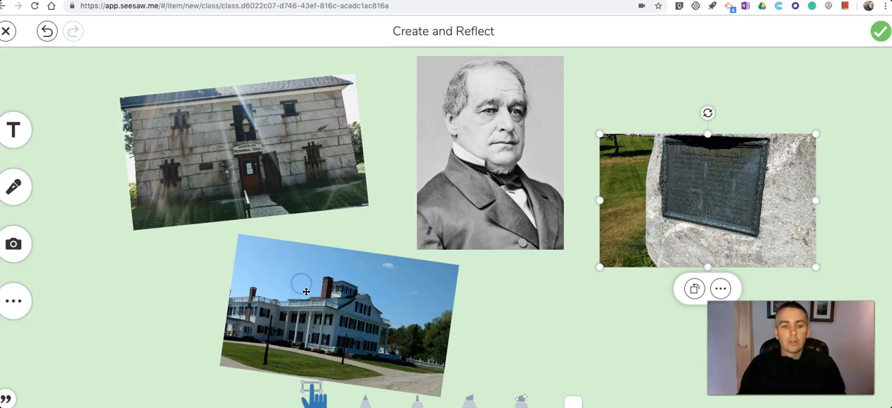
pyautogui.click(14, 301)
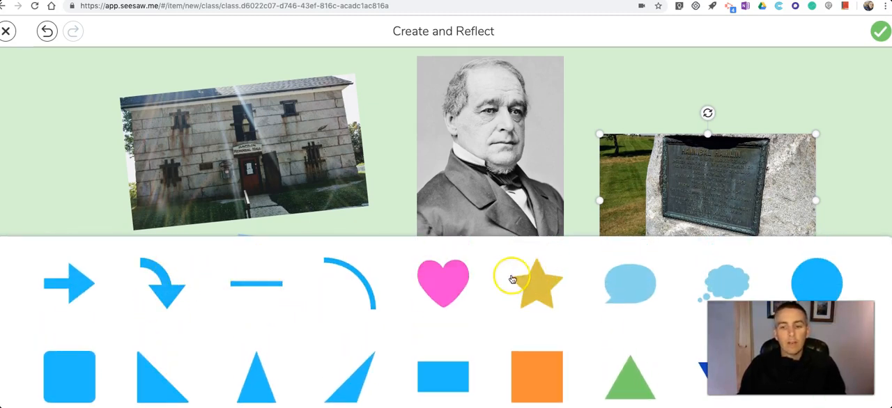
# Place a blue speech bubble shape on the canvas beside the portrait
pyautogui.click(630, 284)
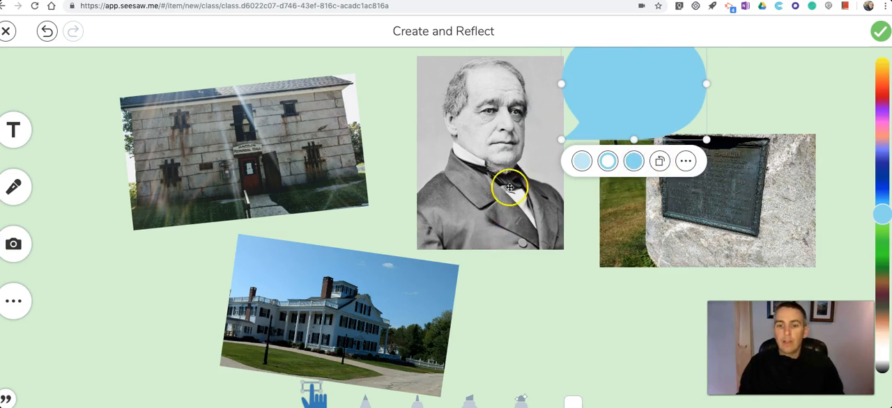
pyautogui.moveTo(165, 273)
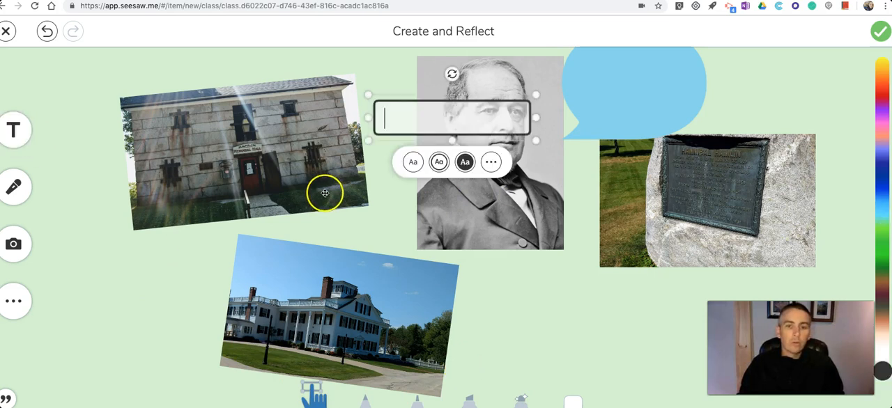
# Write the label "Hi, I'm Hannibal Hamlin" and move it into the speech bubble
pyautogui.write('ah')
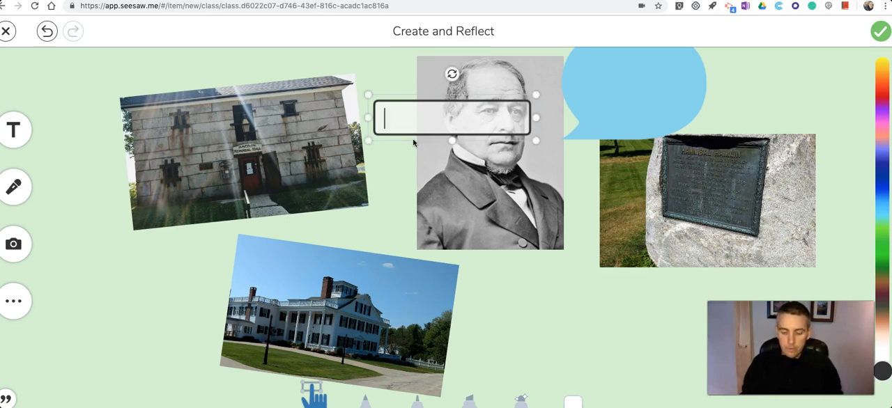
pyautogui.write("Hi, I'm")
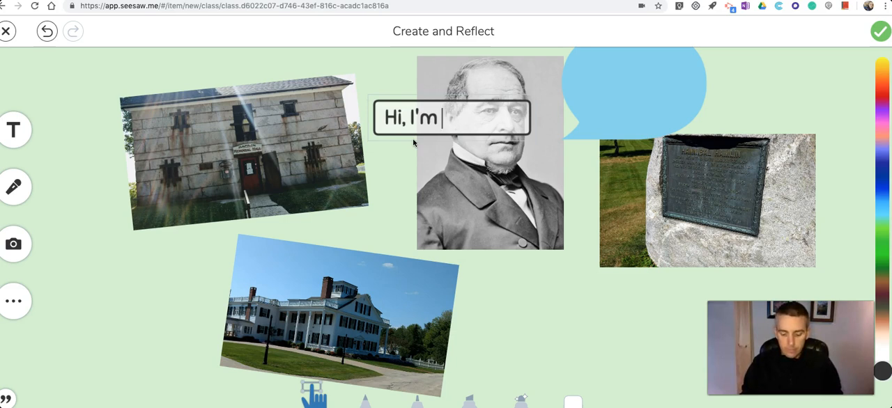
pyautogui.write('Hannibal')
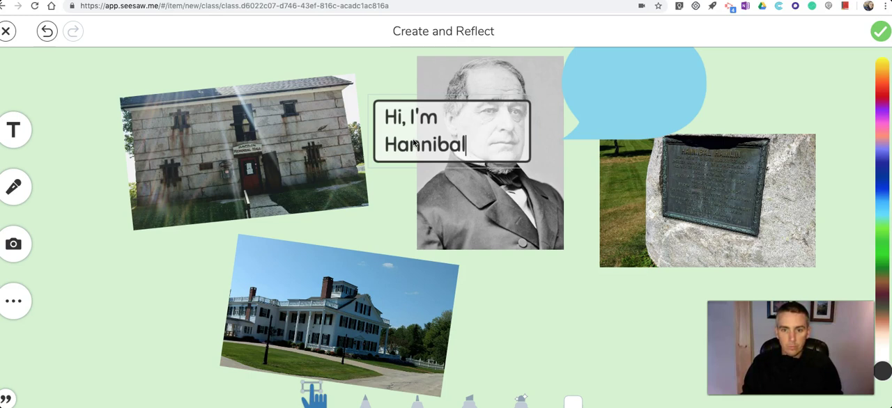
pyautogui.write('Ha')
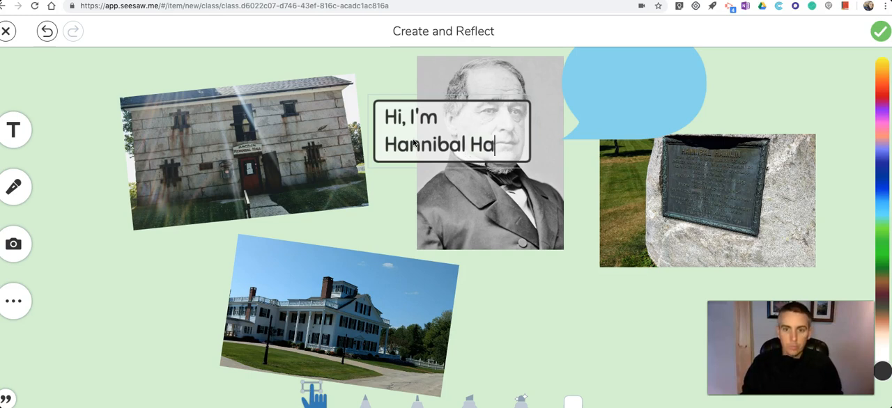
pyautogui.write('mlin')
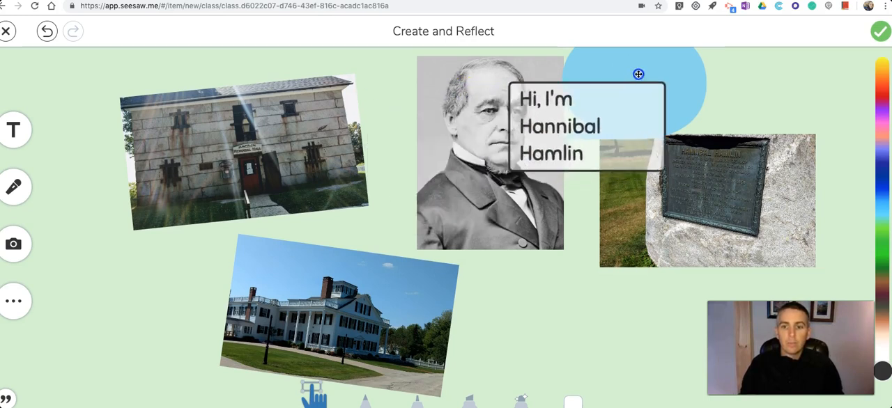
pyautogui.moveTo(638, 74); pyautogui.dragTo(702, 42)
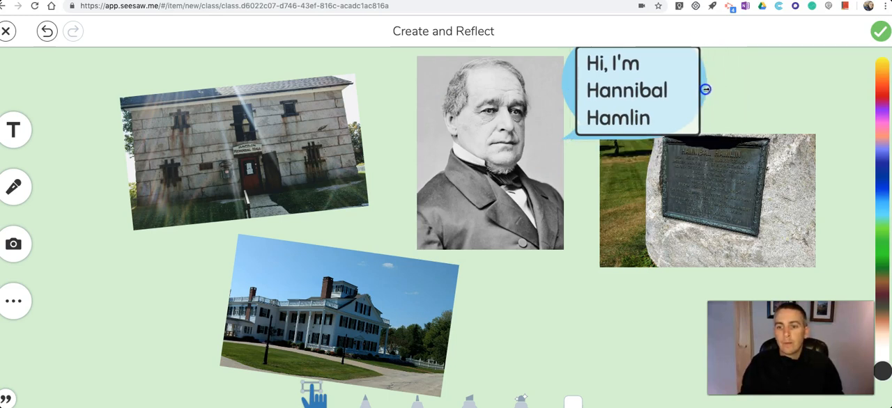
# Restyle the label with a plain background so no white box shows behind it
pyautogui.click(627, 84)
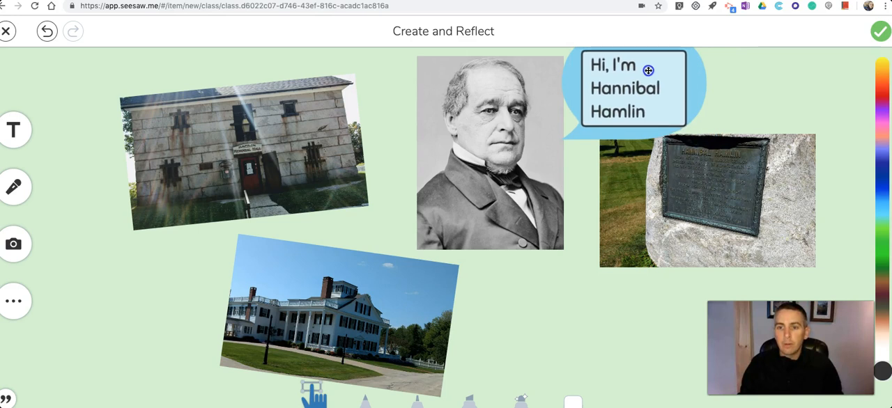
pyautogui.click(629, 86)
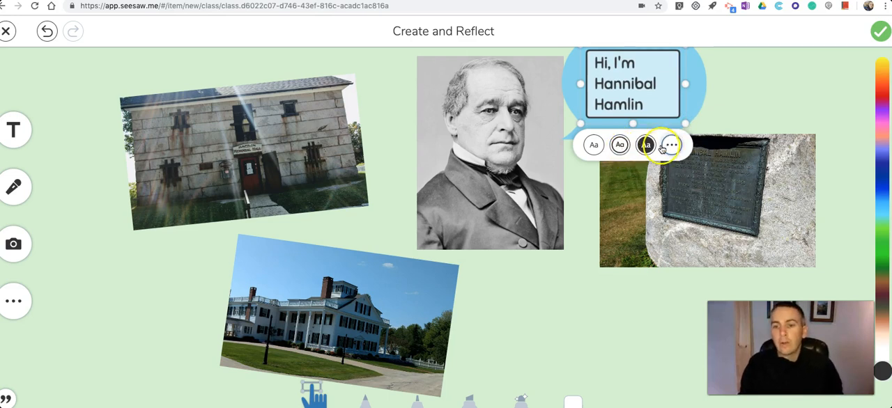
pyautogui.click(619, 142)
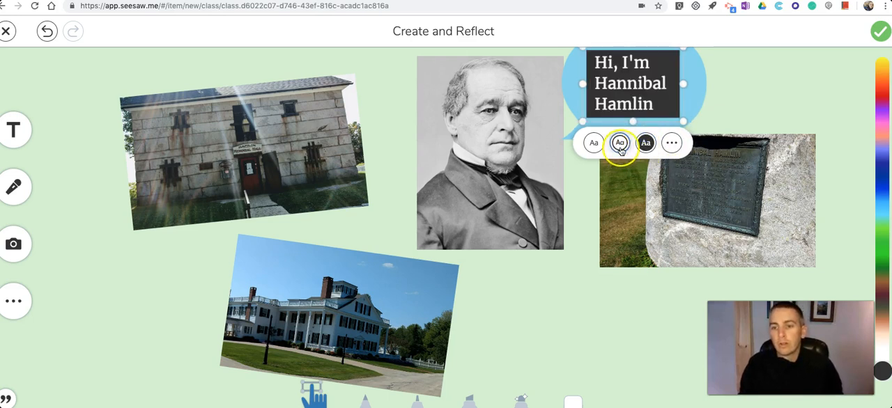
pyautogui.click(593, 142)
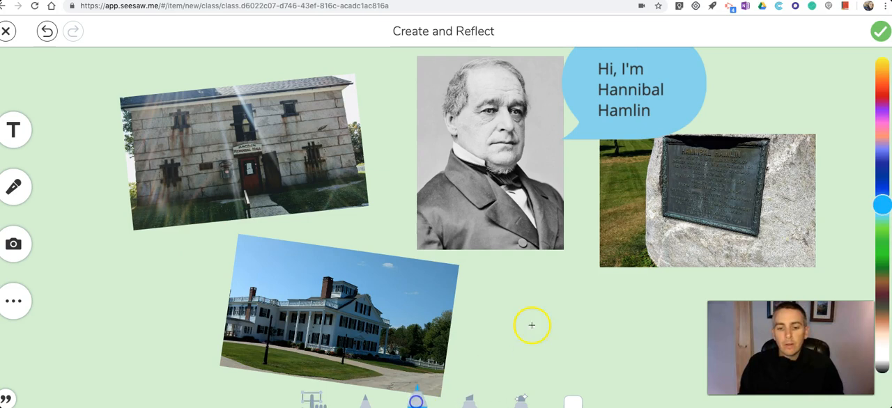
pyautogui.moveTo(532, 326); pyautogui.dragTo(585, 320)
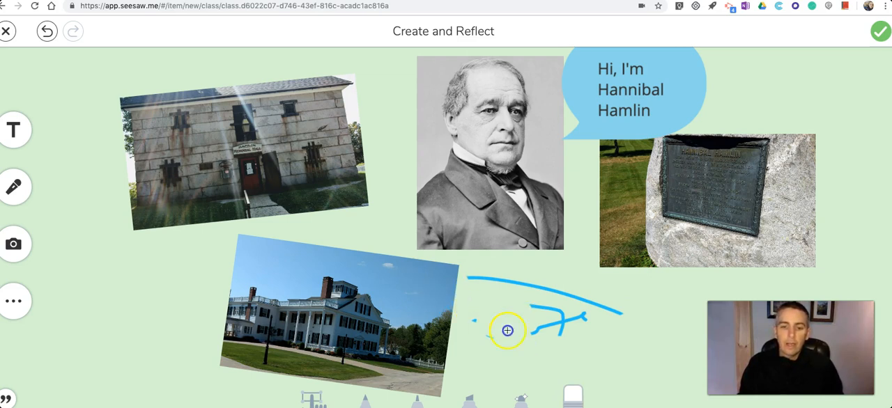
pyautogui.click(46, 31)
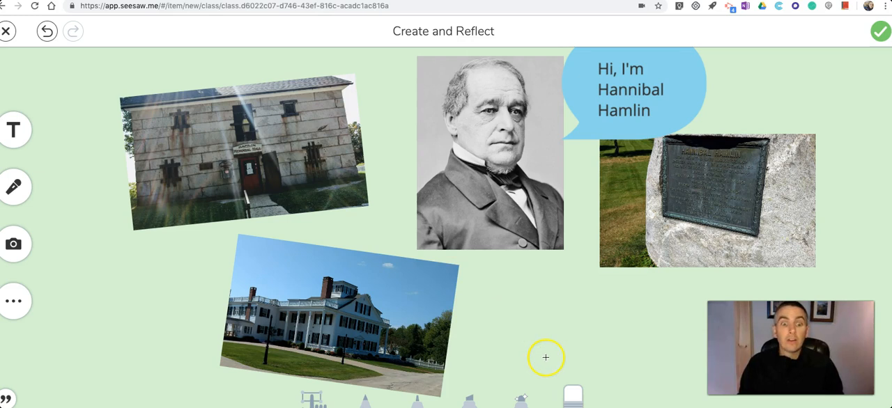
pyautogui.click(14, 186)
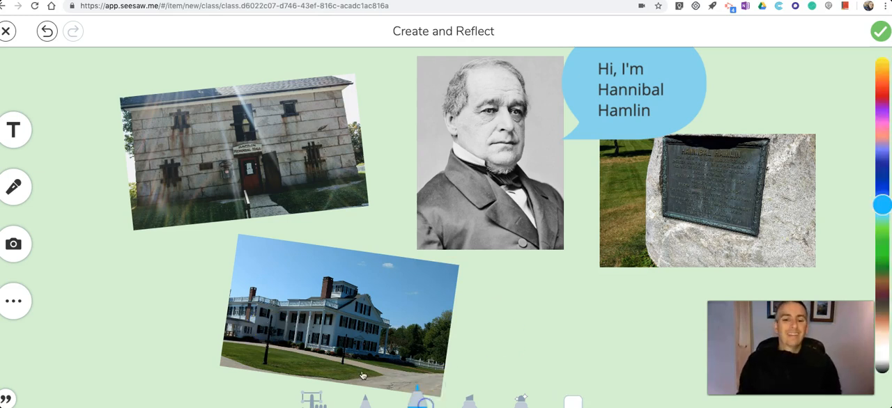
pyautogui.click(13, 187)
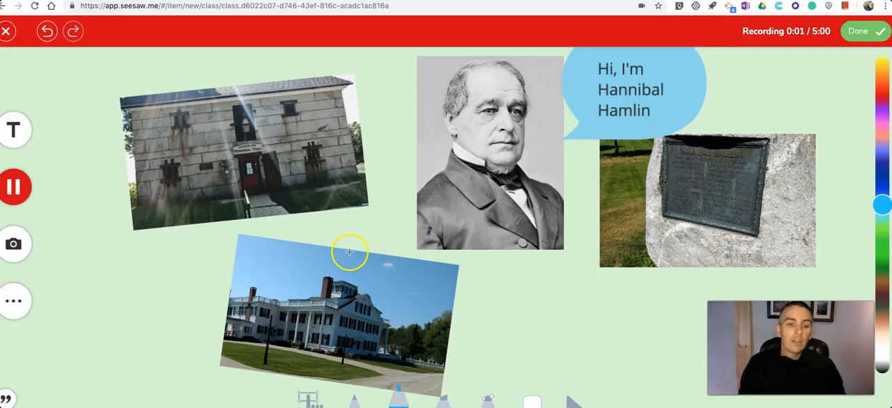
pyautogui.moveTo(229, 207)
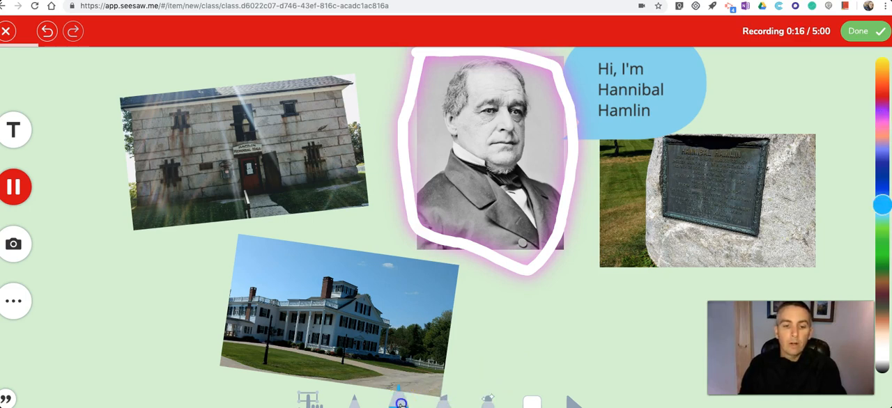
# Narrate while drawing arrows and circles over the mansion and stone building photos, then finish recording
pyautogui.moveTo(170, 255); pyautogui.dragTo(308, 292)
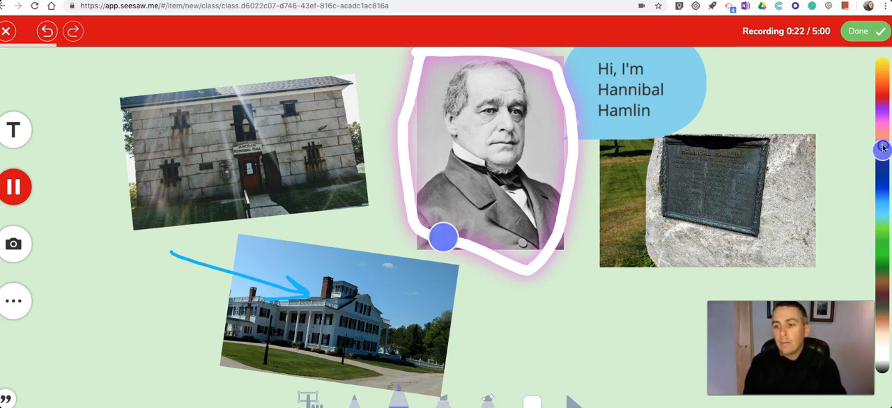
pyautogui.moveTo(446, 237); pyautogui.dragTo(557, 352)
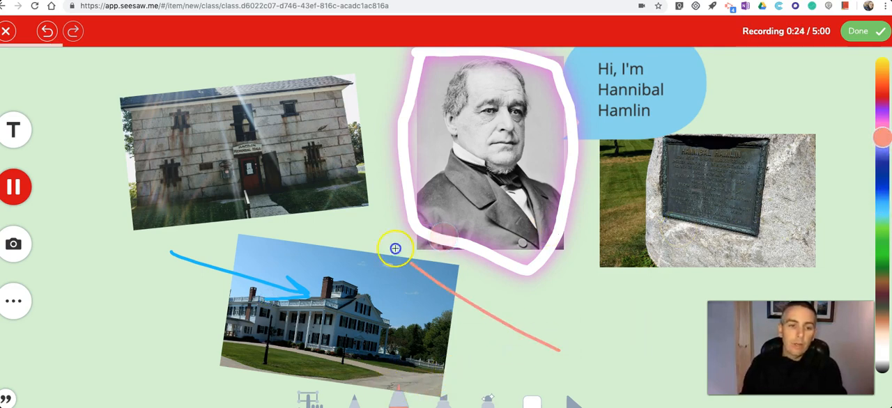
pyautogui.moveTo(396, 248); pyautogui.dragTo(198, 131)
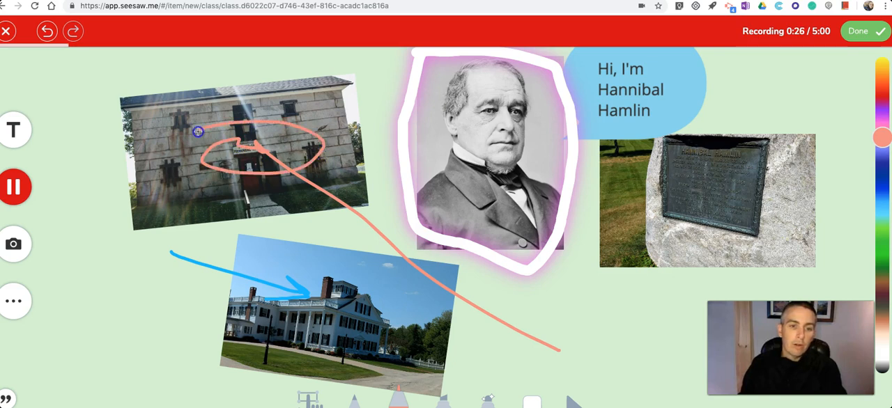
pyautogui.moveTo(714, 137)
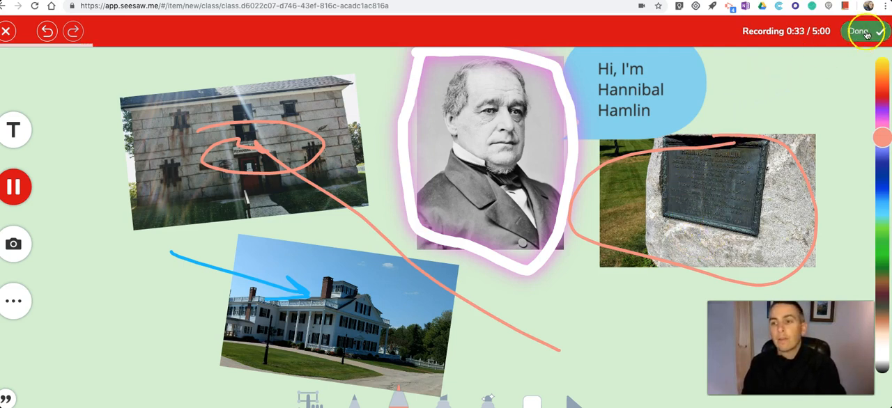
pyautogui.click(861, 31)
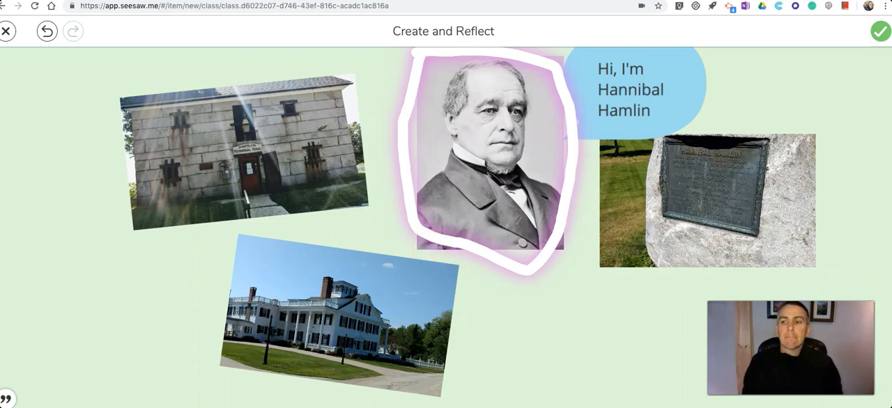
# Tick the listed student as recipient and submit the finished post to their journal
pyautogui.click(880, 31)
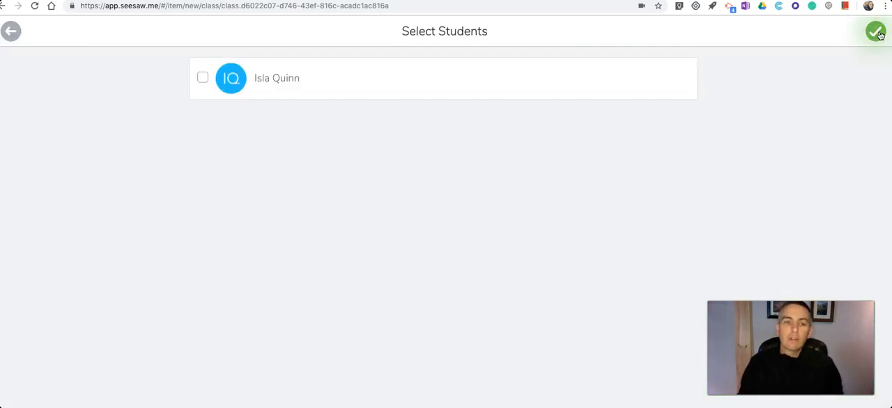
pyautogui.moveTo(875, 34)
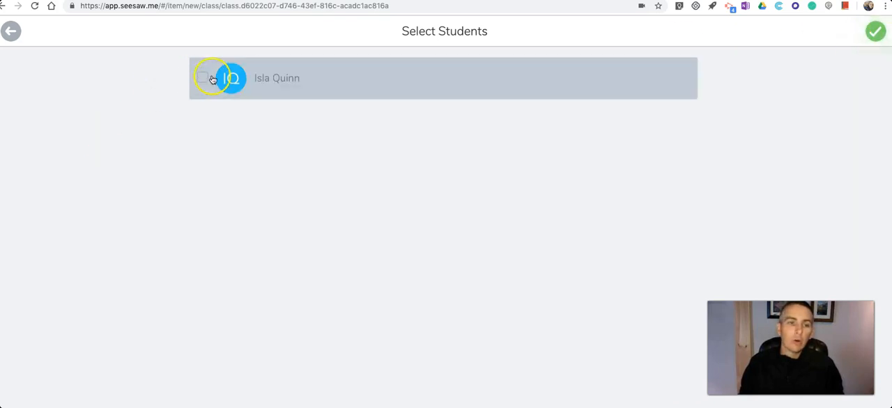
pyautogui.click(875, 31)
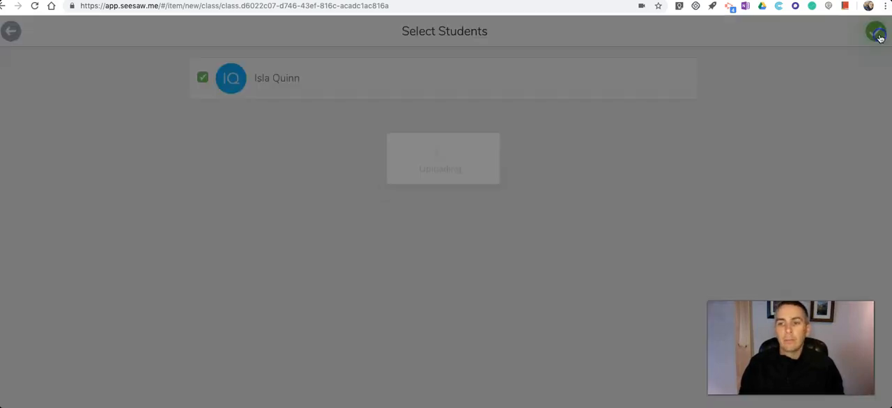